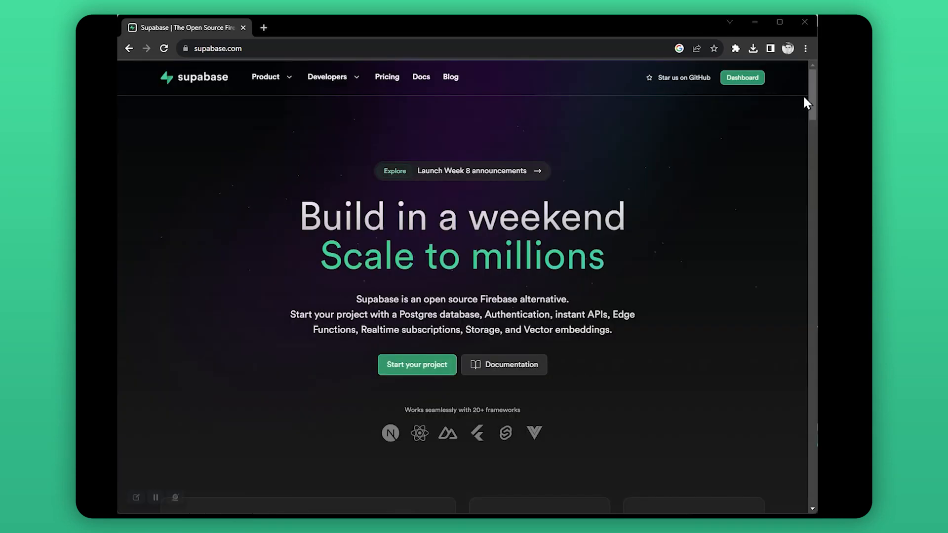
Browse the Supabase homepage and Storage product page, then go to the FlutterFlow VIP project dashboard.
scroll("down", 3)
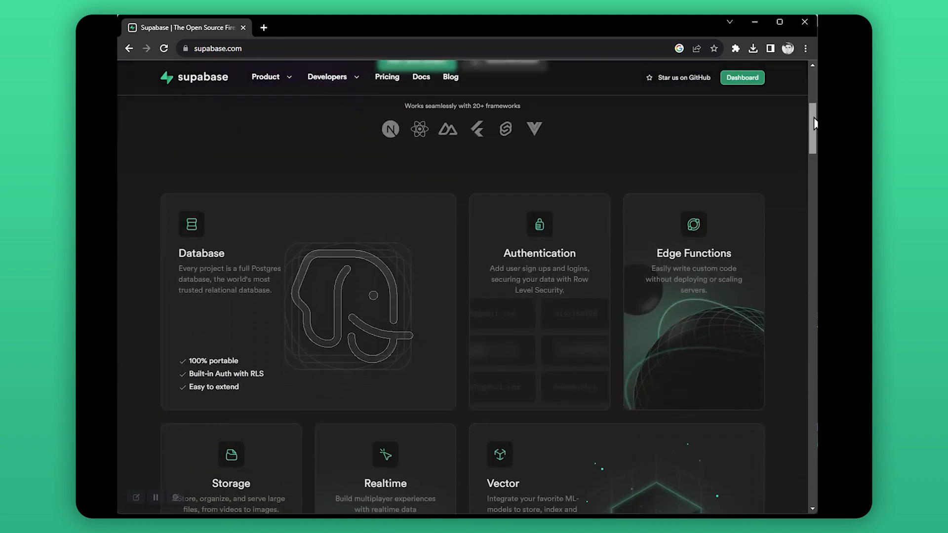
scroll("down", 3)
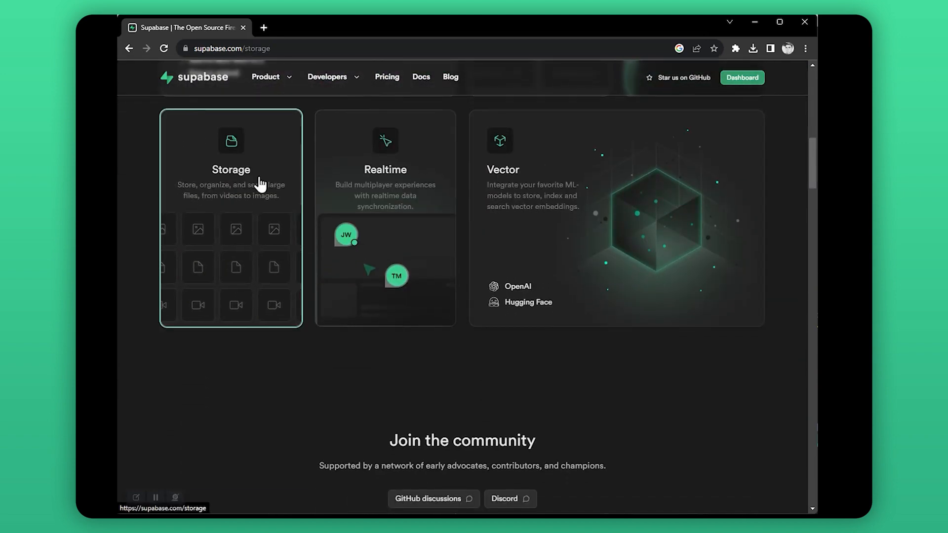
left_click(231, 169)
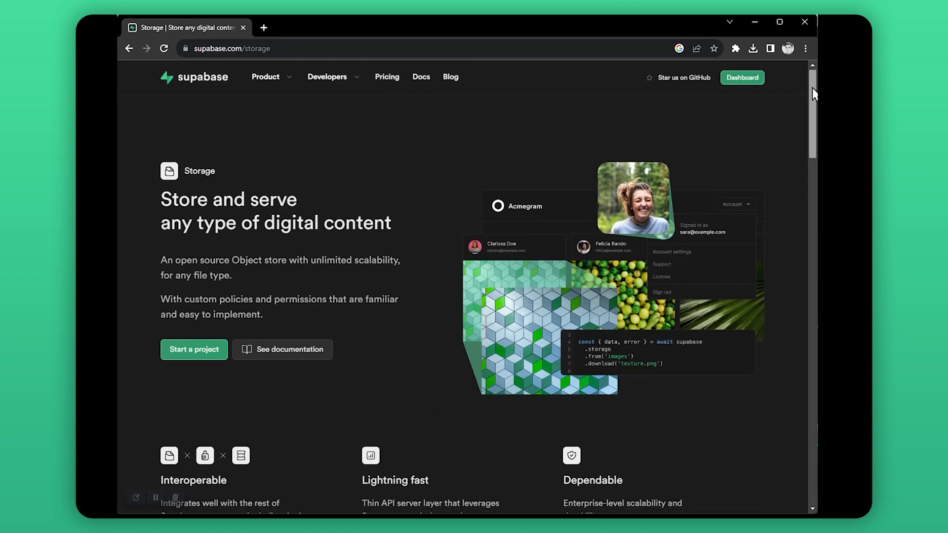
scroll("down", 3)
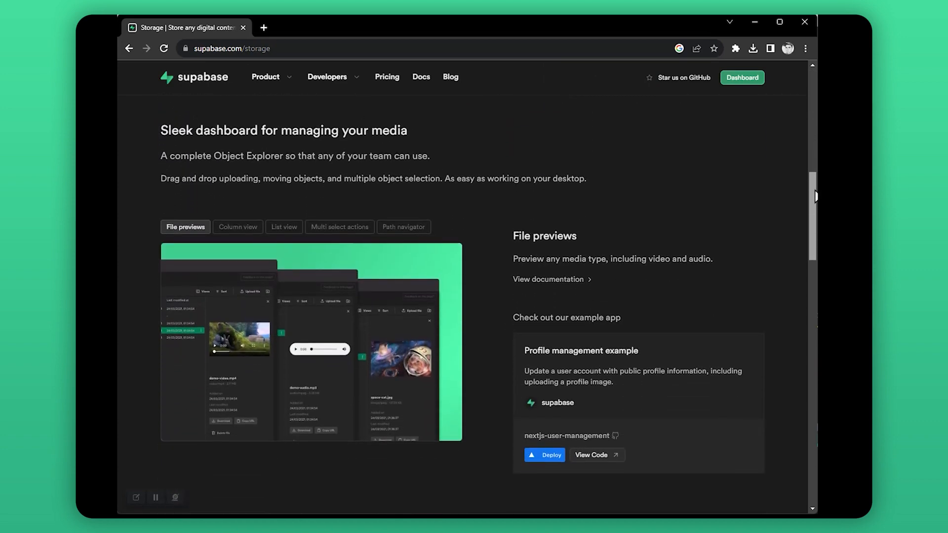
scroll("down", 3)
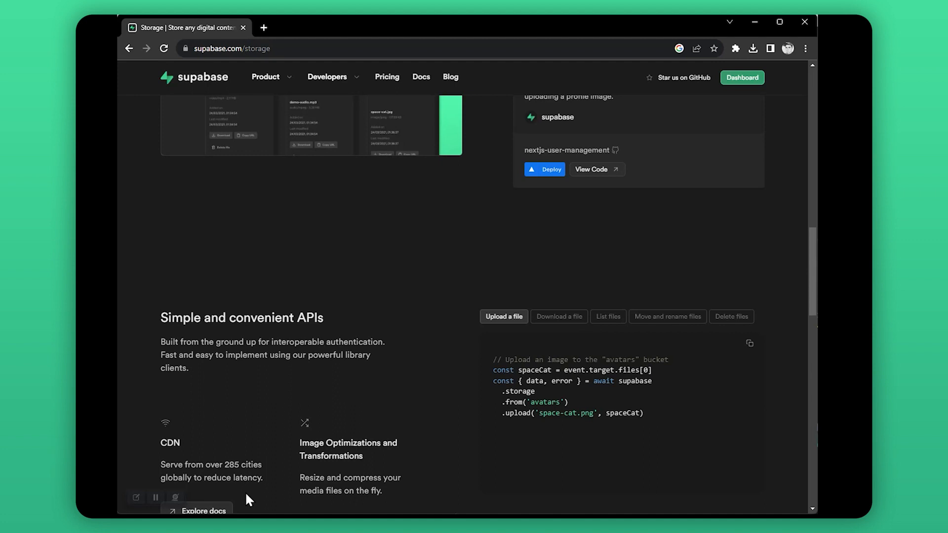
left_click(742, 77)
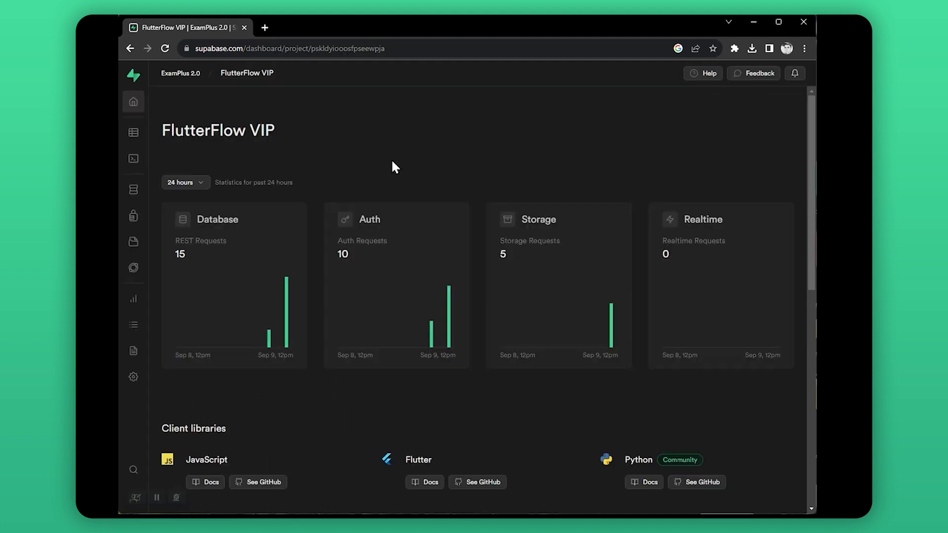
mouse_move(132, 241)
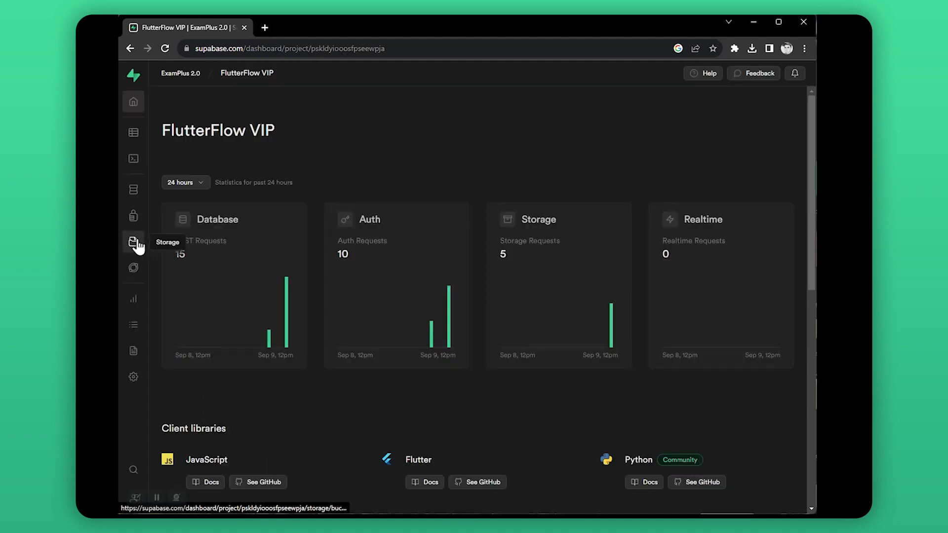
Create a new public storage bucket named FlutterflowBucket from the Storage area.
left_click(132, 241)
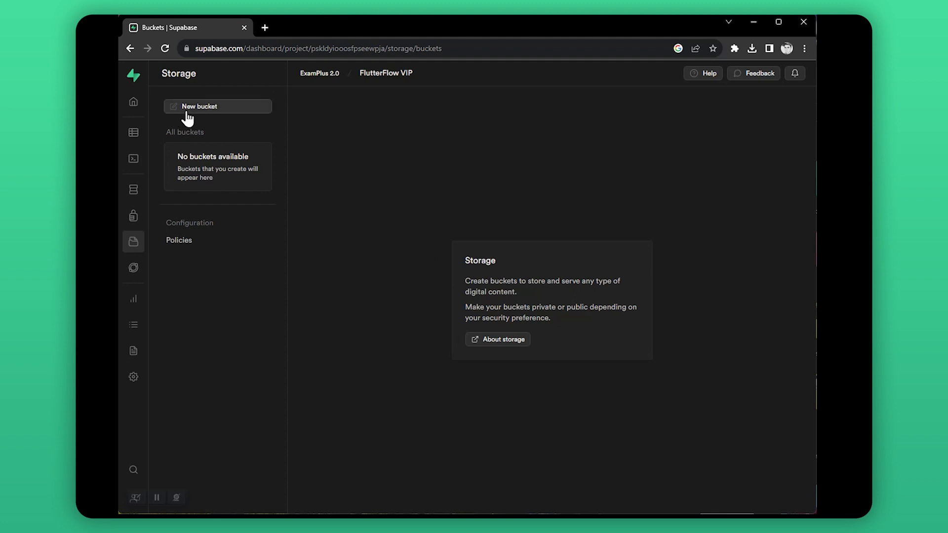
left_click(218, 107)
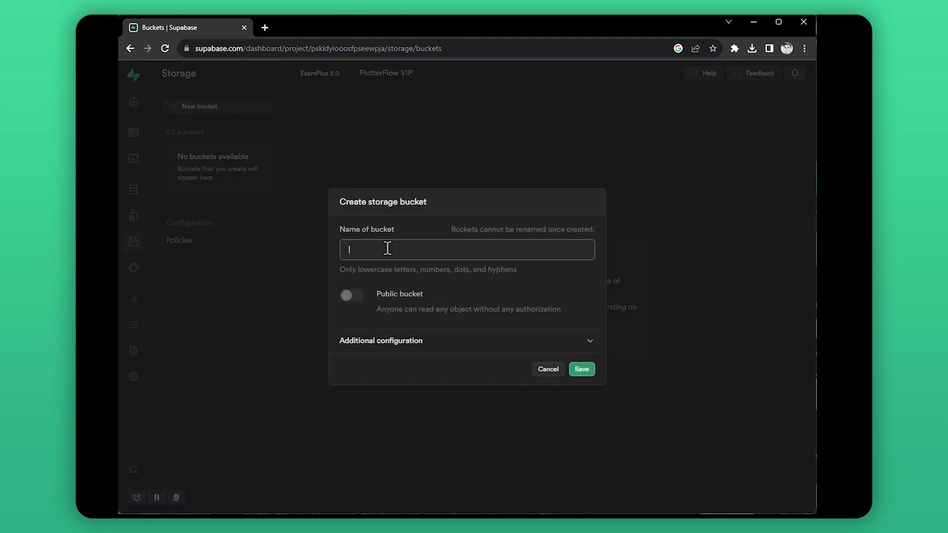
type("Flutterflow")
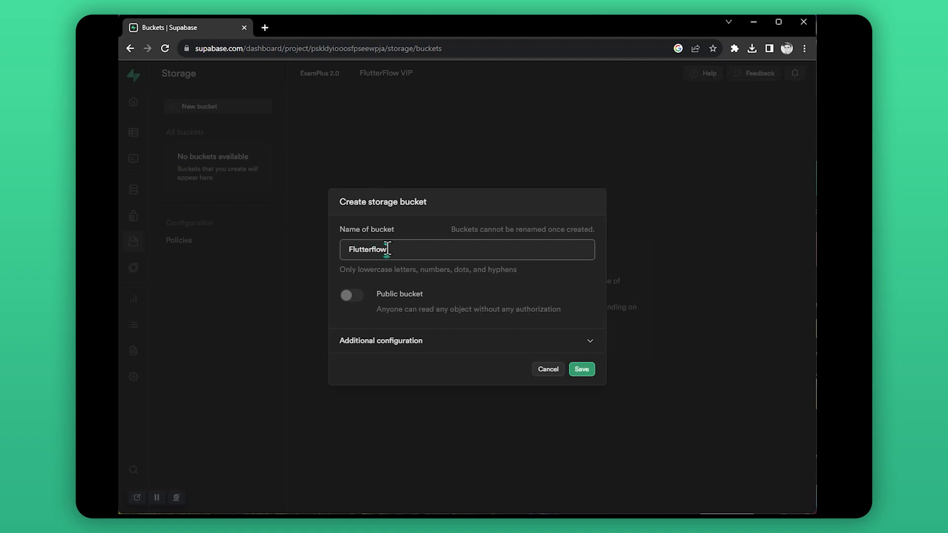
left_click(582, 369)
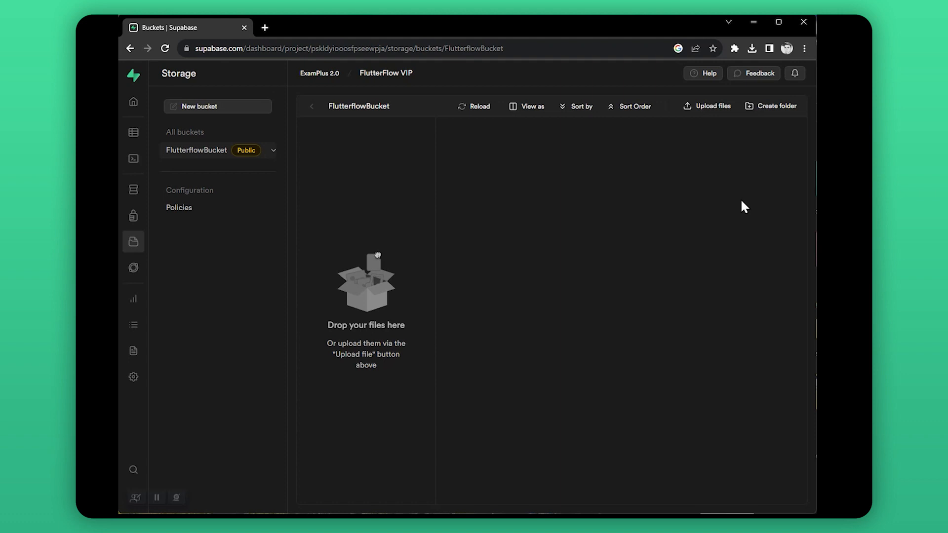
mouse_move(712, 110)
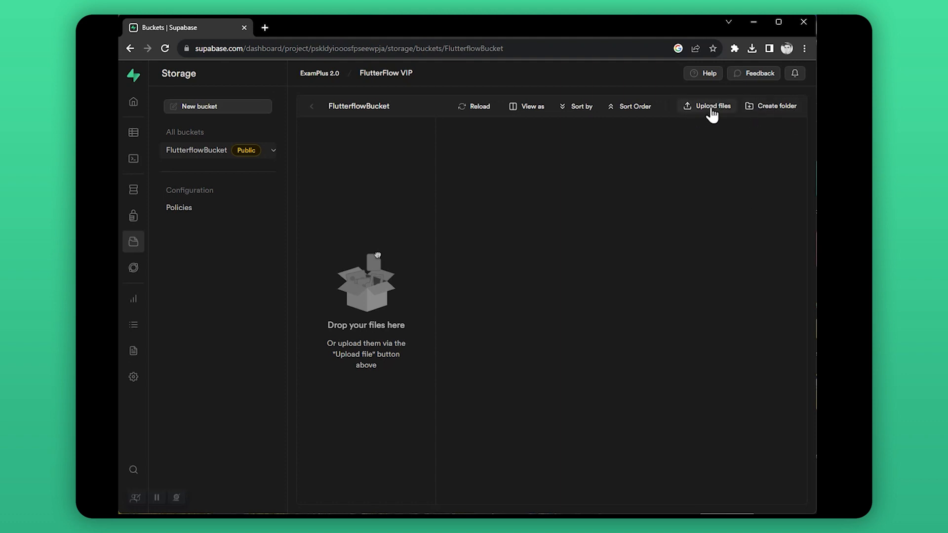
mouse_move(689, 206)
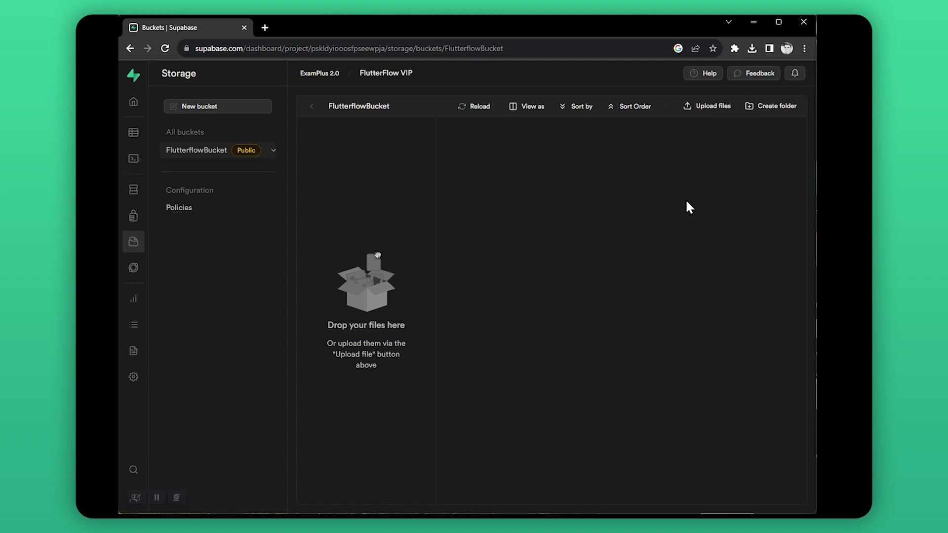
Add a forFlutterflow policy on FlutterflowBucket granting SELECT and INSERT, reviewed and saved.
left_click(178, 207)
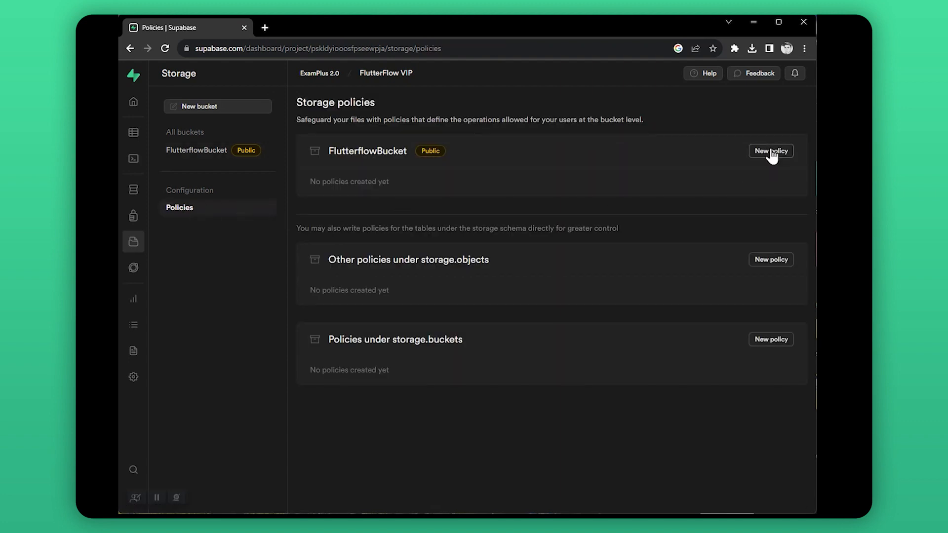
left_click(770, 150)
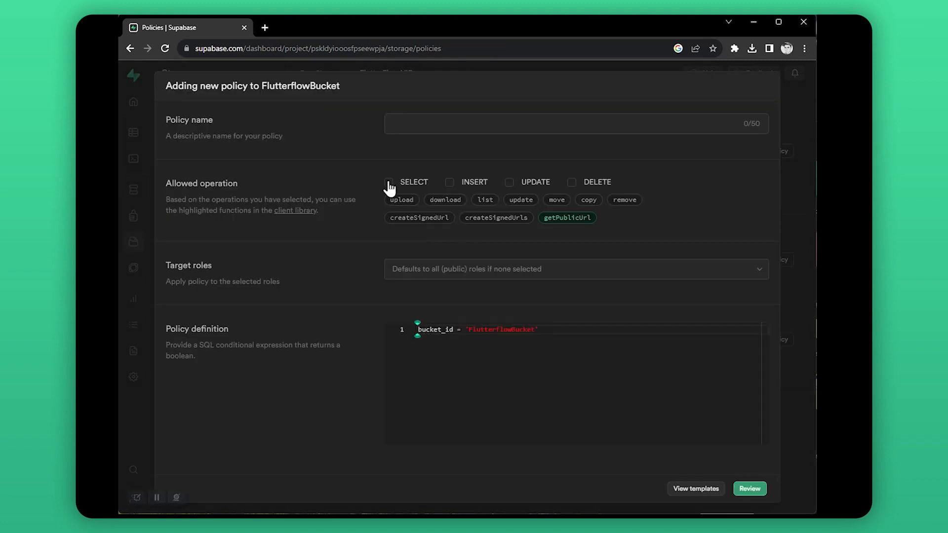
type("forFlutterflow")
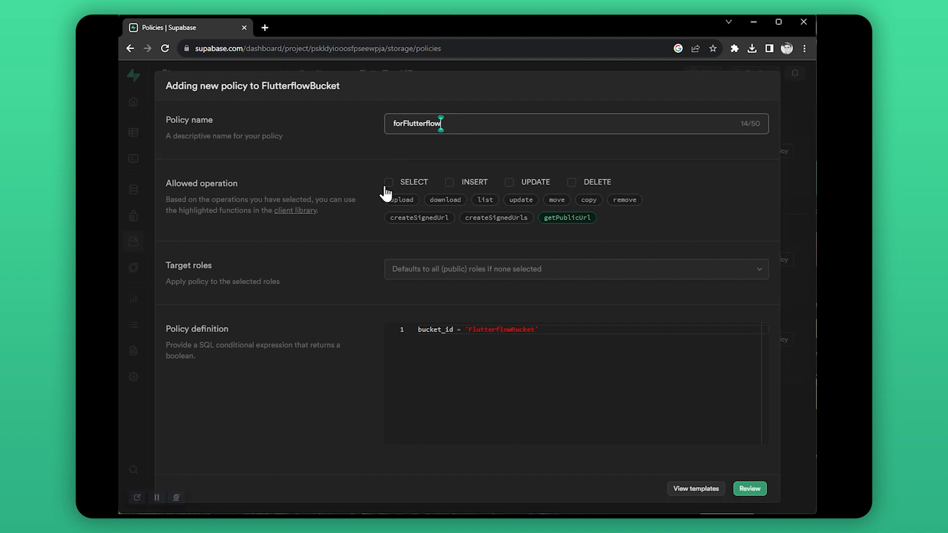
left_click(749, 489)
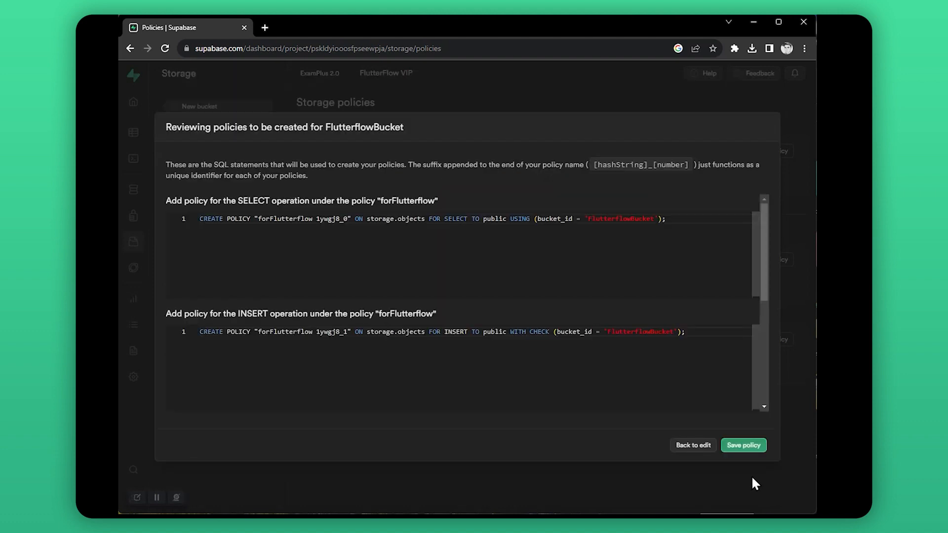
left_click(743, 445)
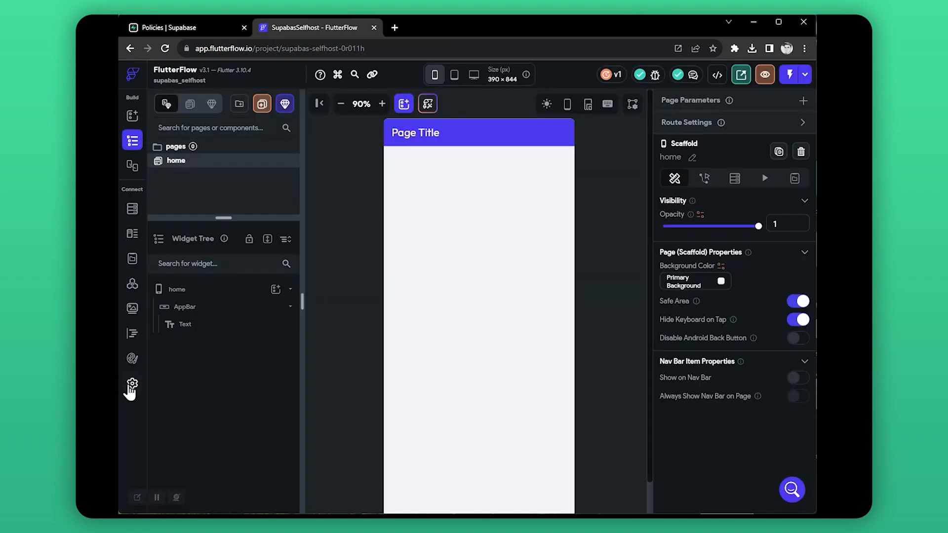
Check the Supabase API settings tab, then return to the FlutterFlow editor for the home page.
left_click(175, 27)
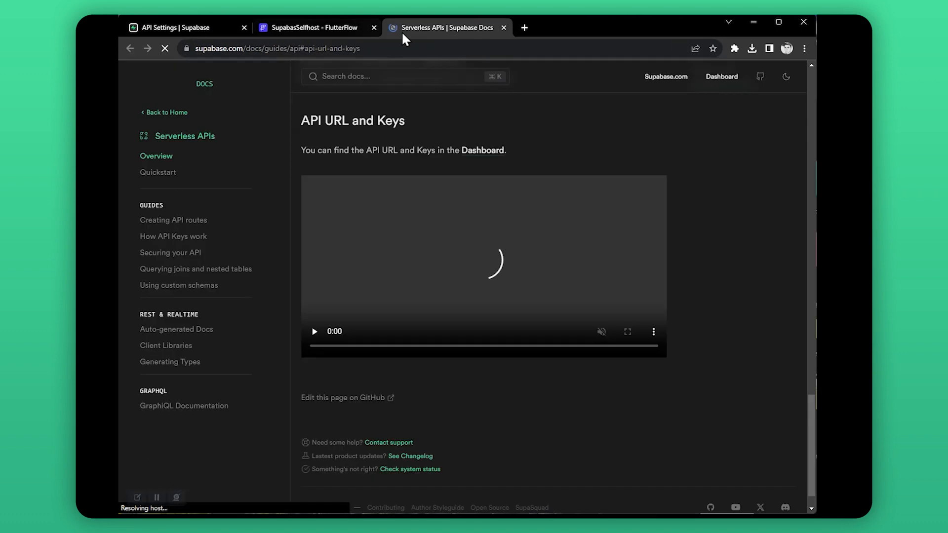
left_click(312, 28)
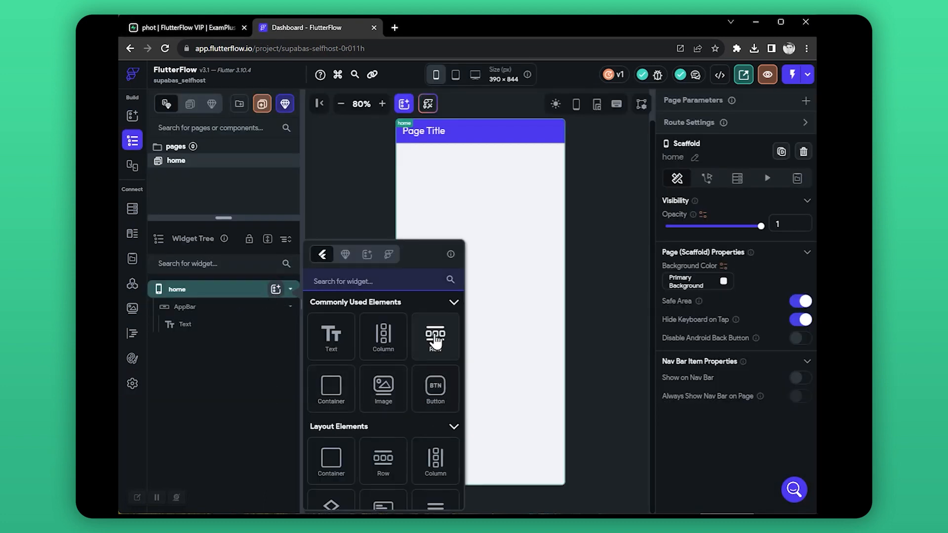
Add a Button widget to the home page with its text set to upload.
left_click(435, 336)
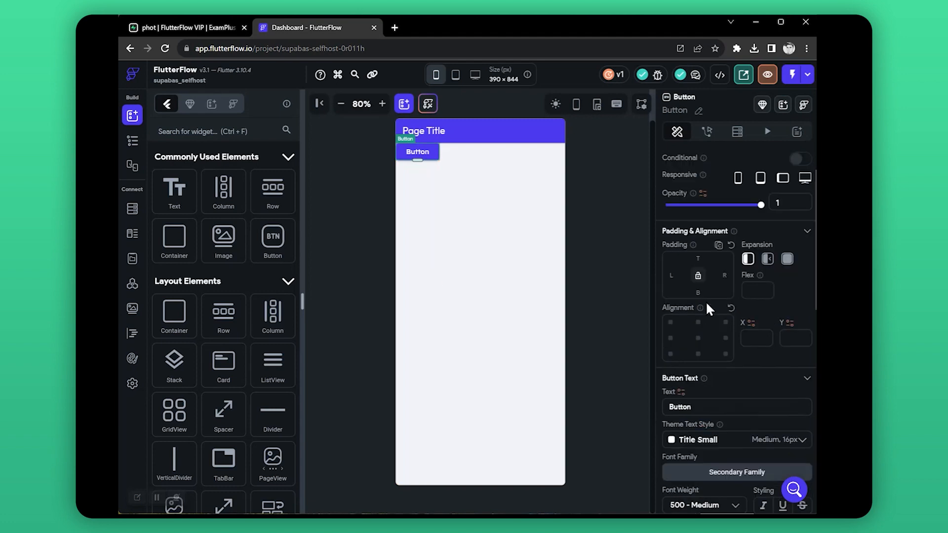
type("upload")
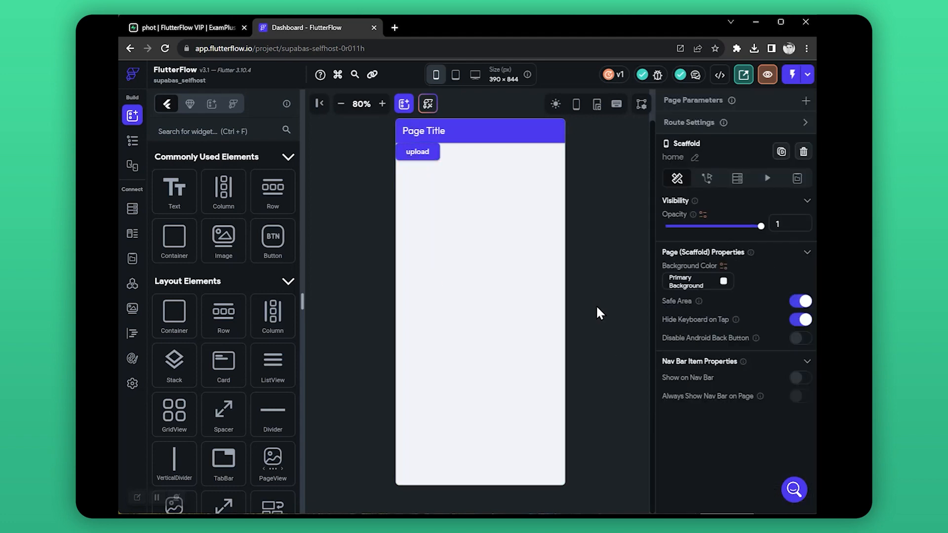
left_click(418, 152)
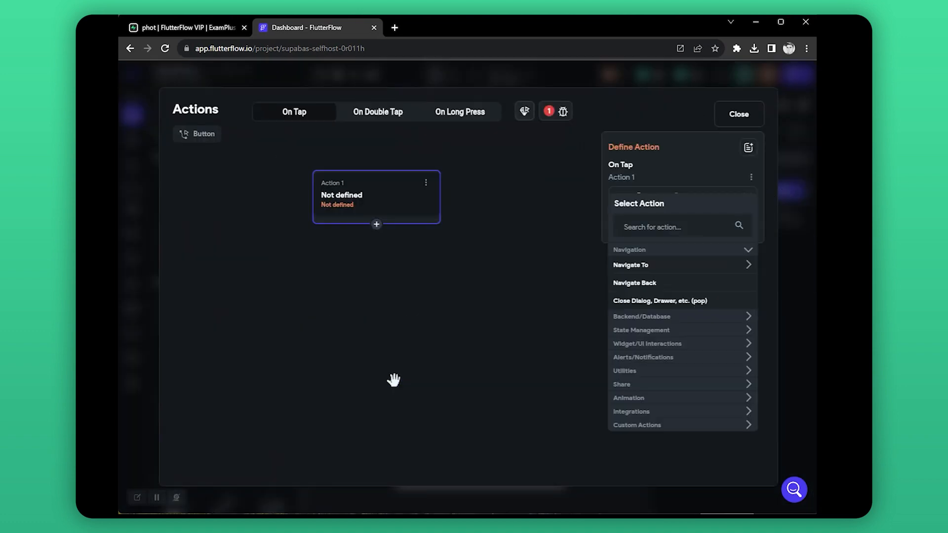
Set the button's On Tap action to Upload/Save Media to Supabase with bucket FlutterflowBucket.
left_click(676, 227)
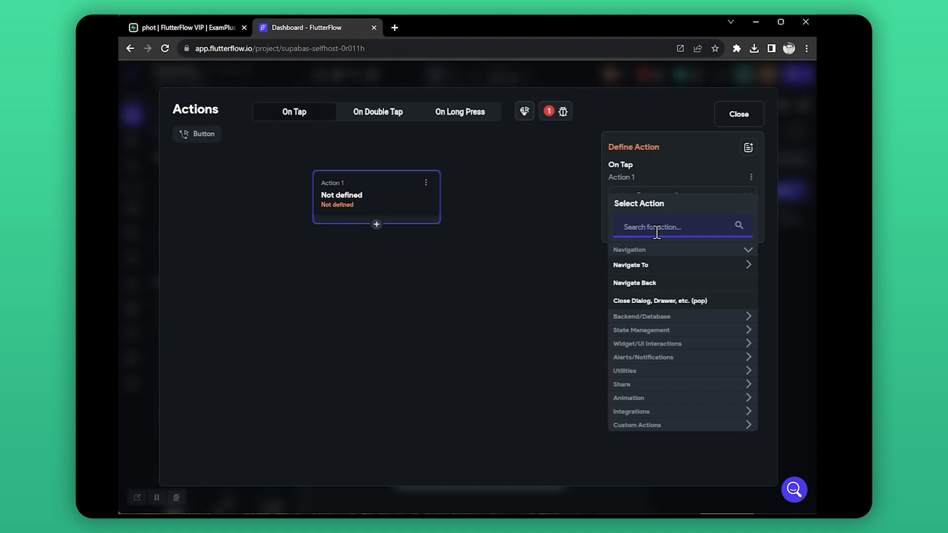
type("uplo")
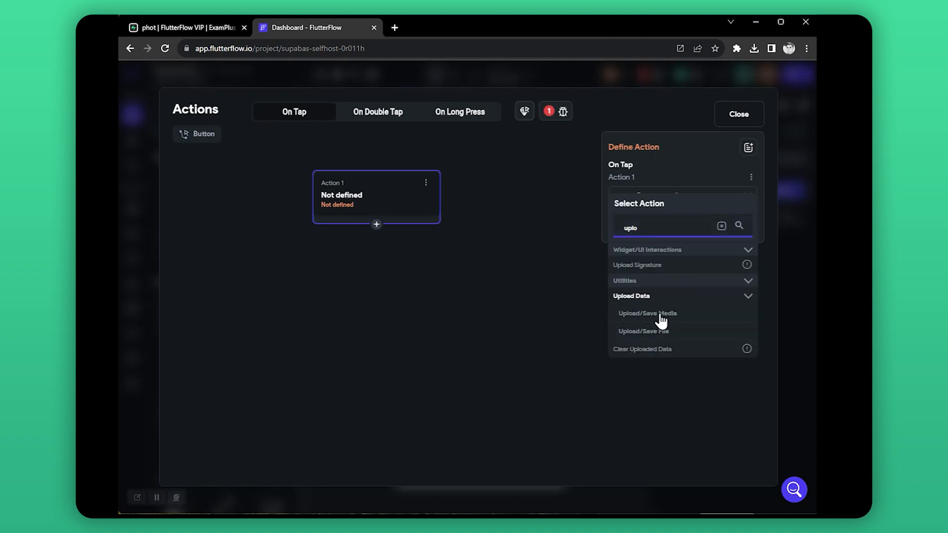
left_click(647, 314)
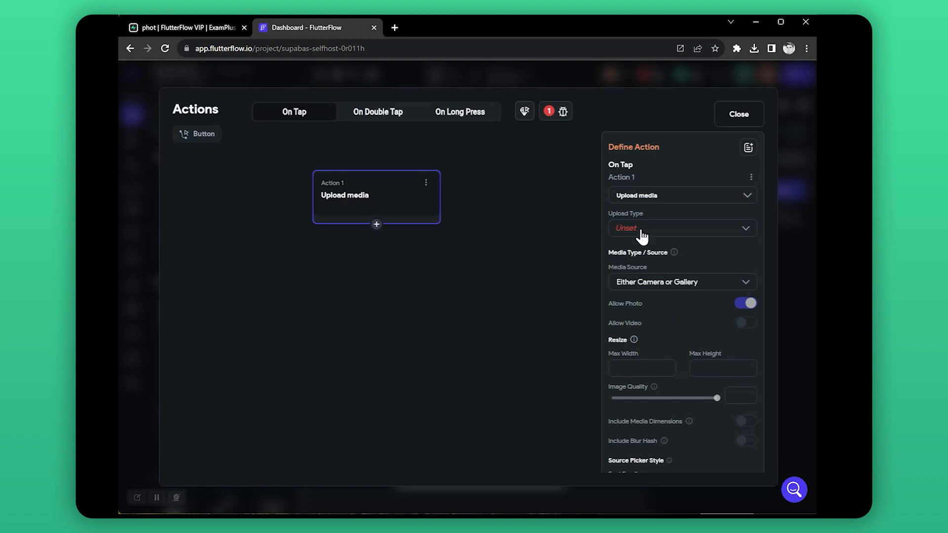
left_click(681, 228)
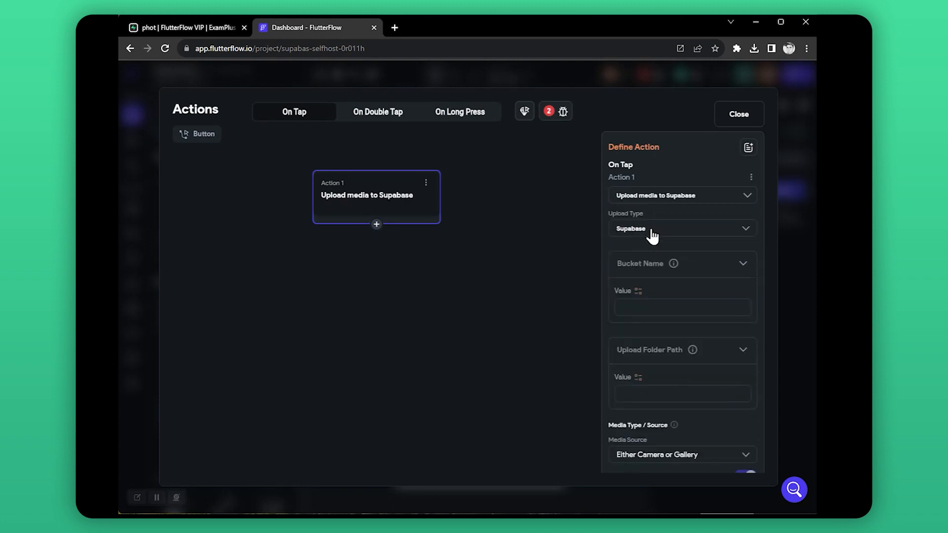
type("FlutterflowBucket")
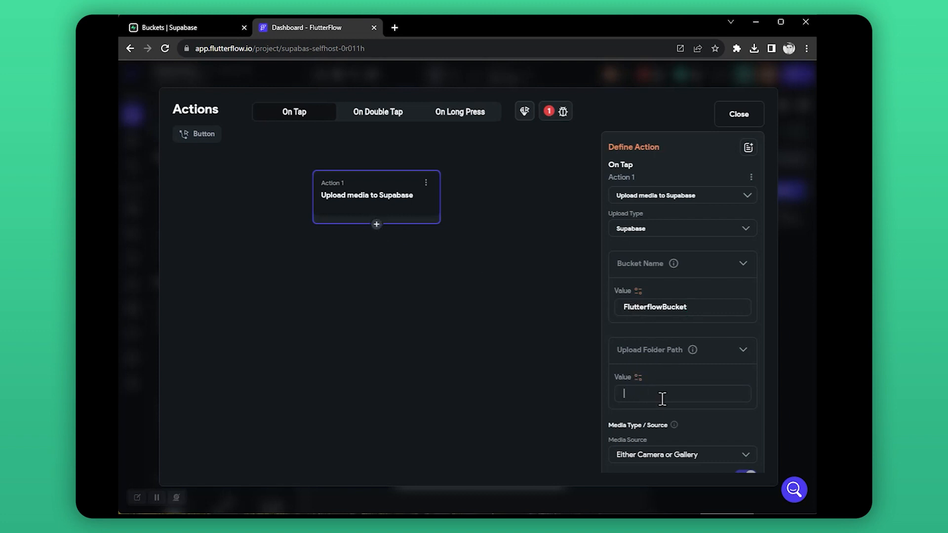
mouse_move(652, 392)
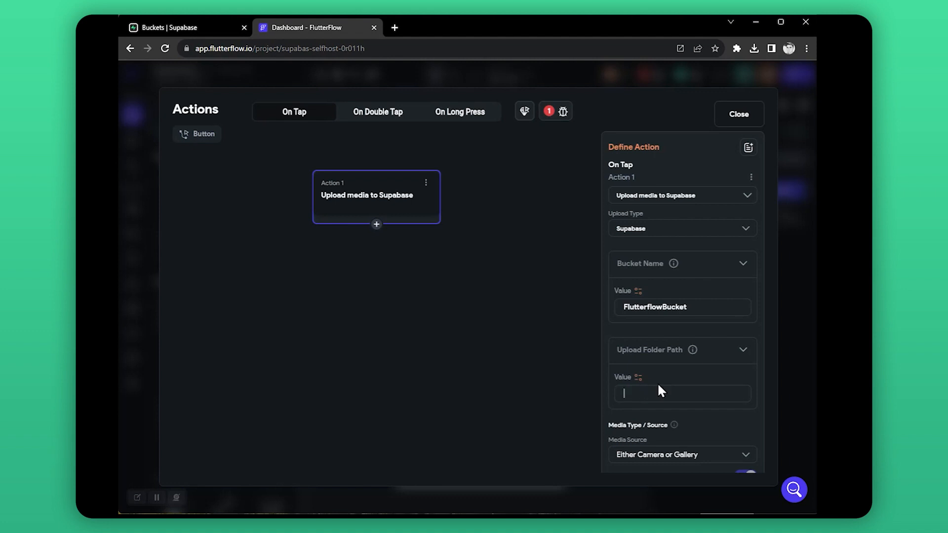
mouse_move(672, 384)
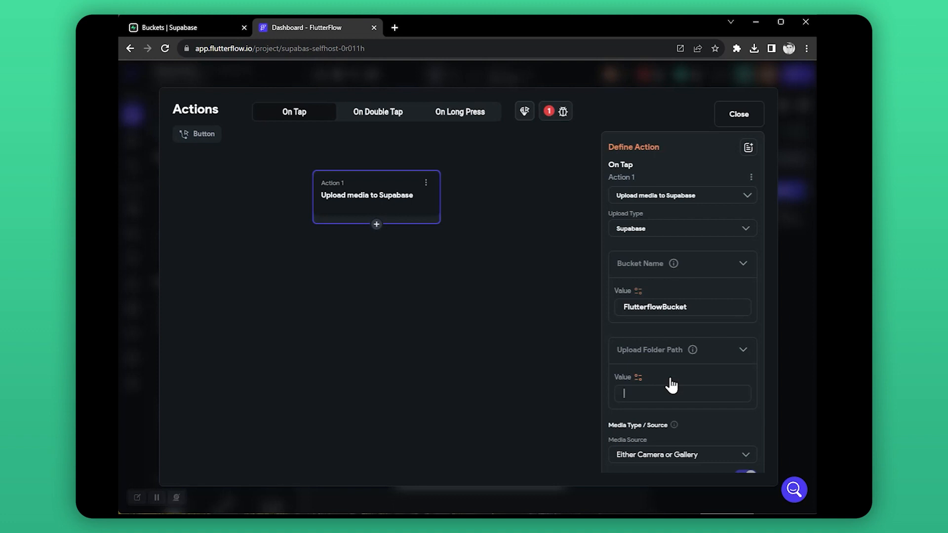
mouse_move(671, 368)
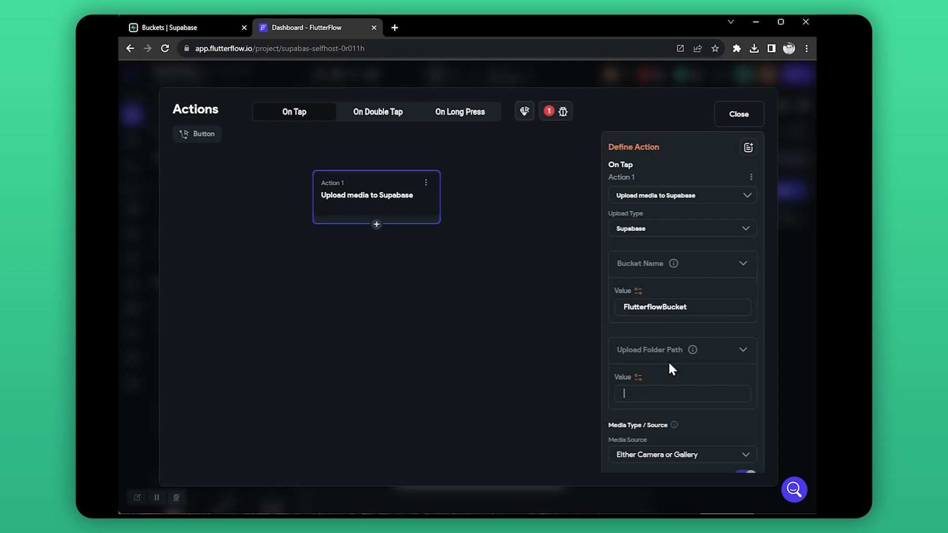
mouse_move(658, 377)
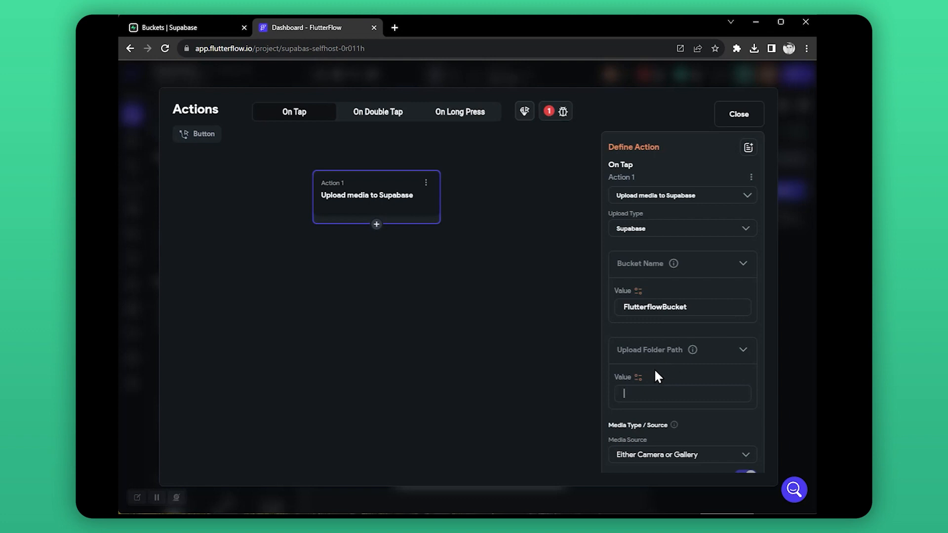
In Supabase, start a new folder named profilepic inside FlutterflowBucket.
left_click(167, 27)
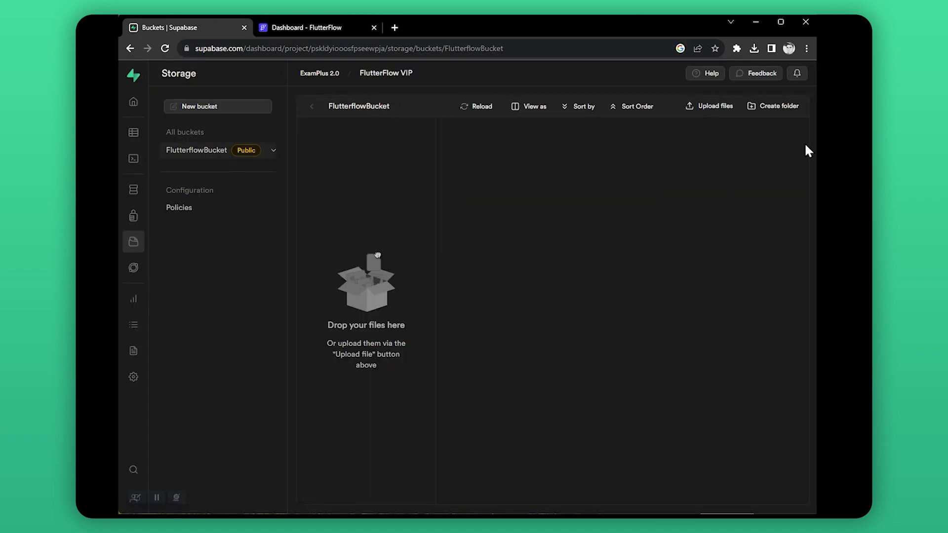
left_click(778, 106)
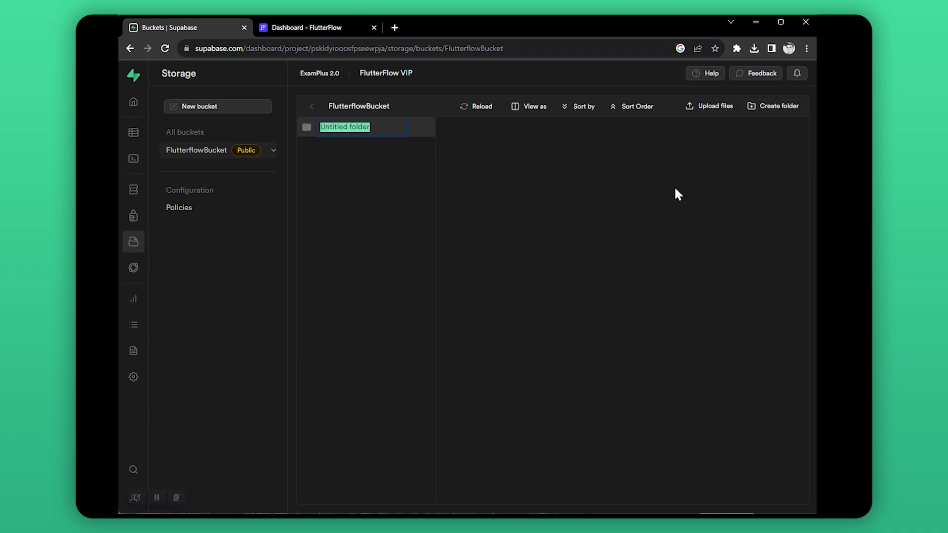
type("profilepic")
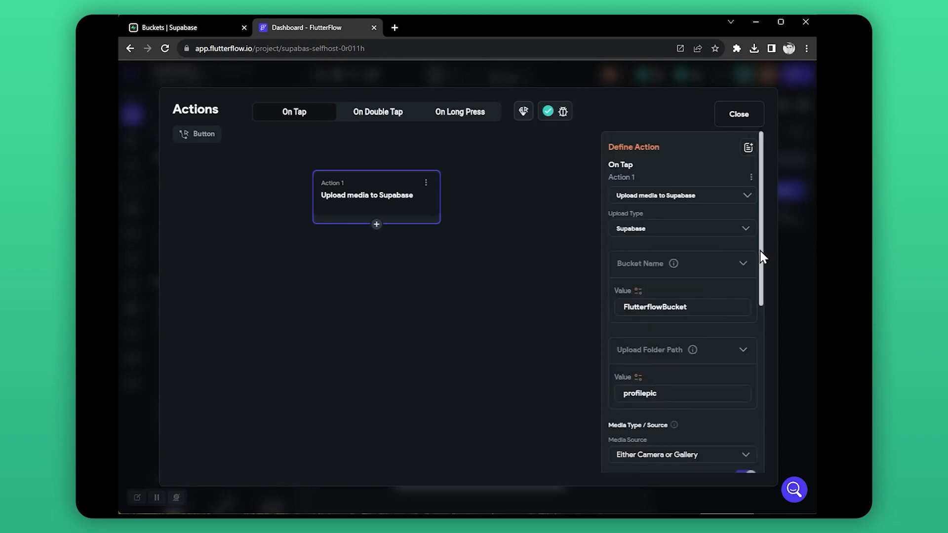
Review the remaining upload action settings with profilepic as folder path before launching test mode.
scroll("down", 3)
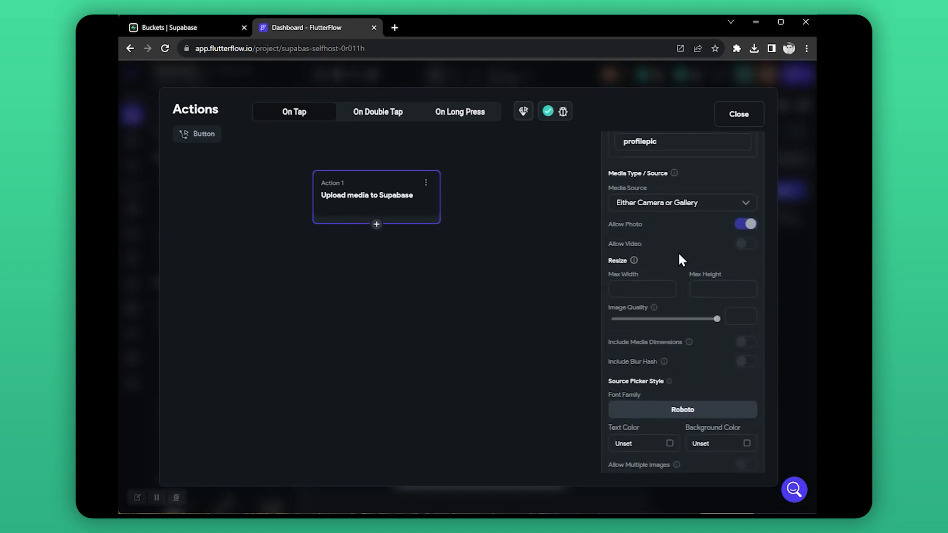
mouse_move(664, 264)
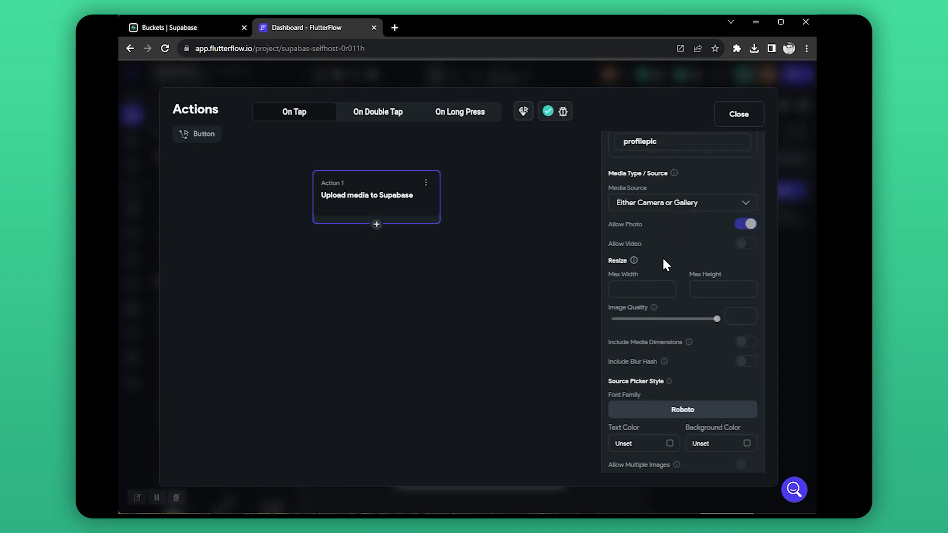
scroll("down", 3)
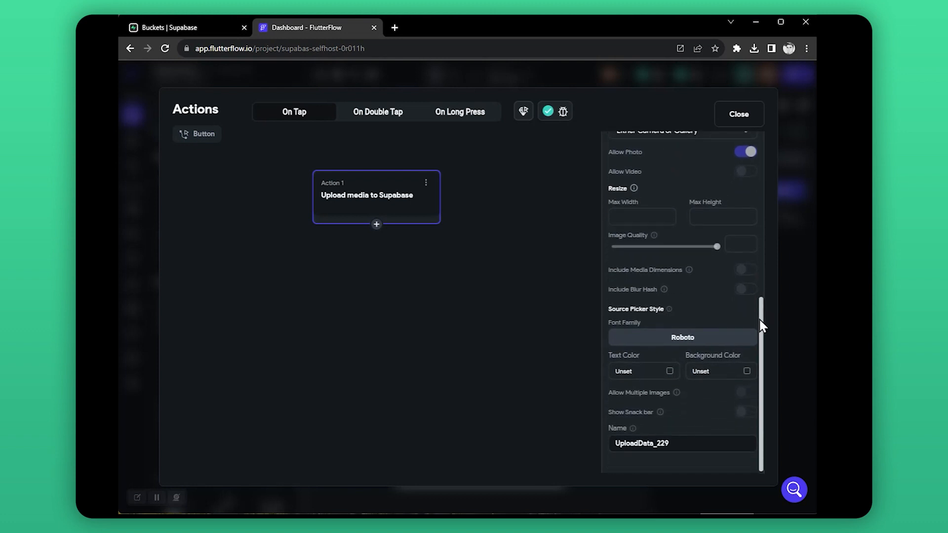
scroll("down", 3)
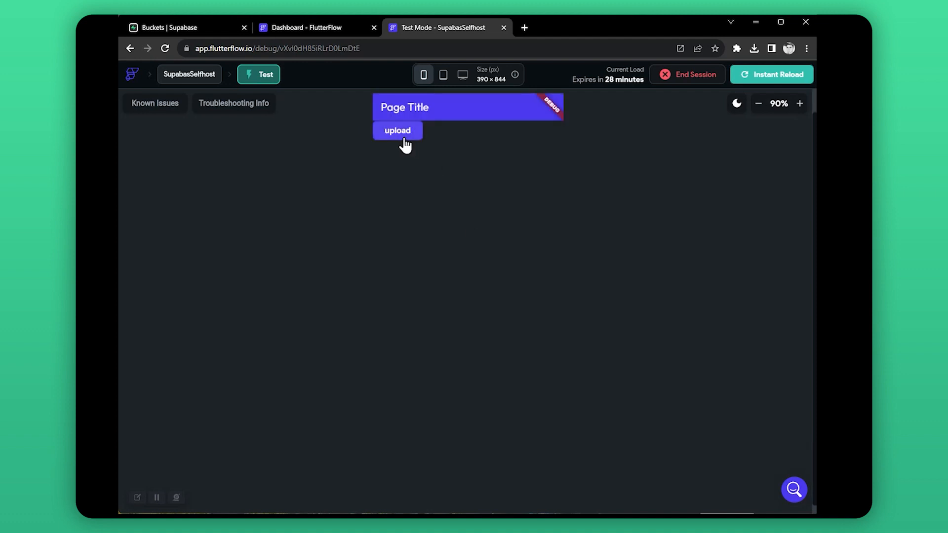
Upload supabase-ar21.png through the test app's upload button and return to the Supabase bucket.
left_click(397, 130)
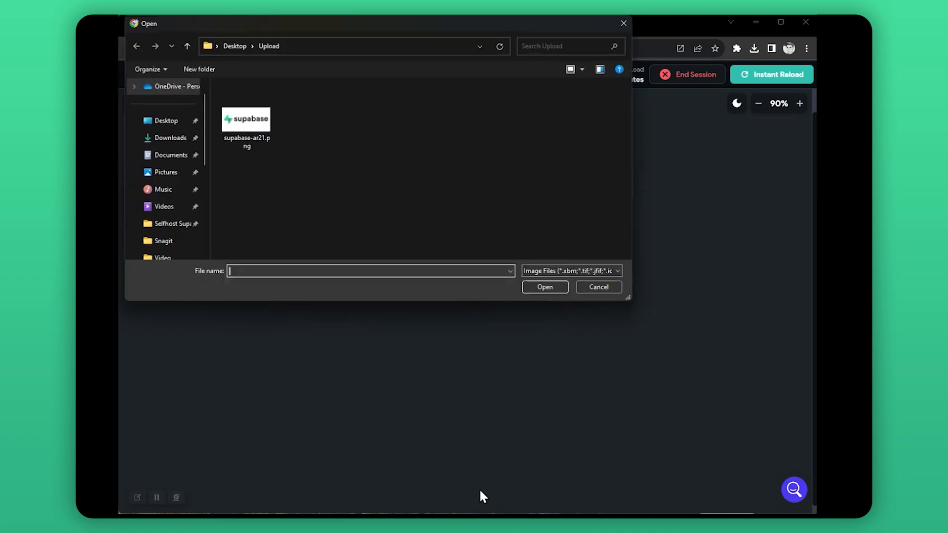
left_click(245, 118)
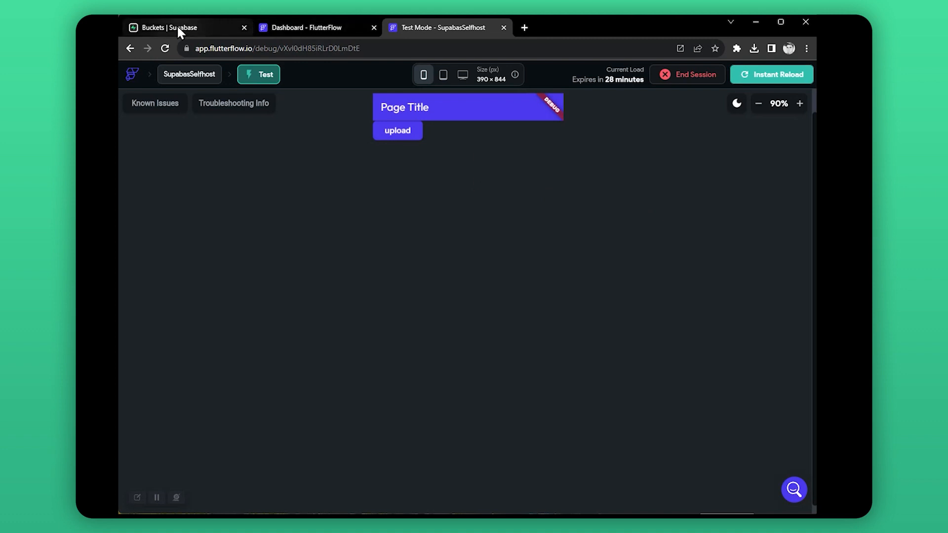
left_click(170, 28)
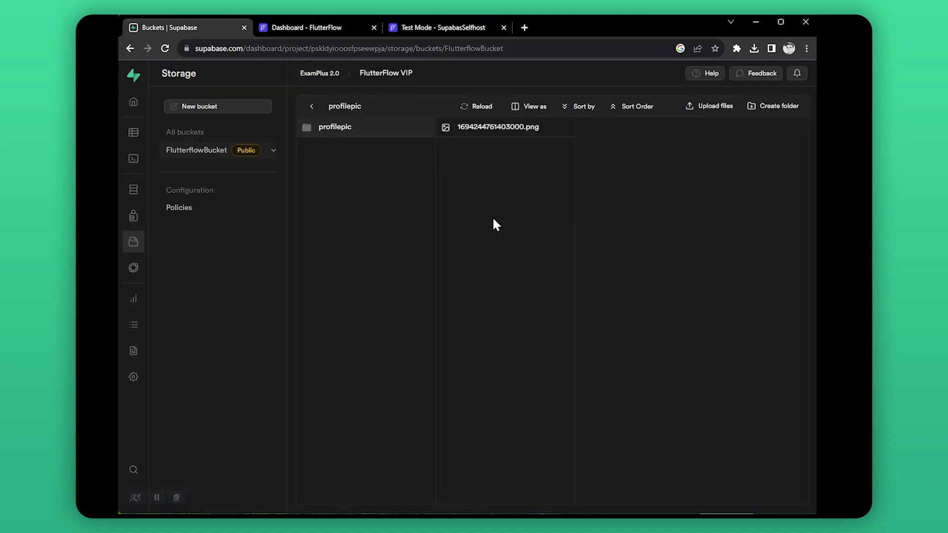
Open the profilepic folder and preview the uploaded Supabase logo PNG.
left_click(498, 126)
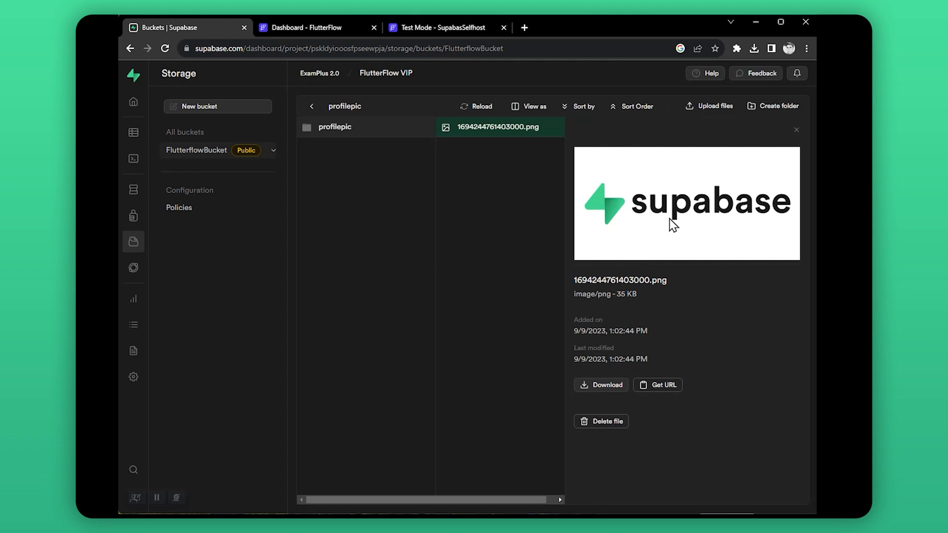
left_click(315, 27)
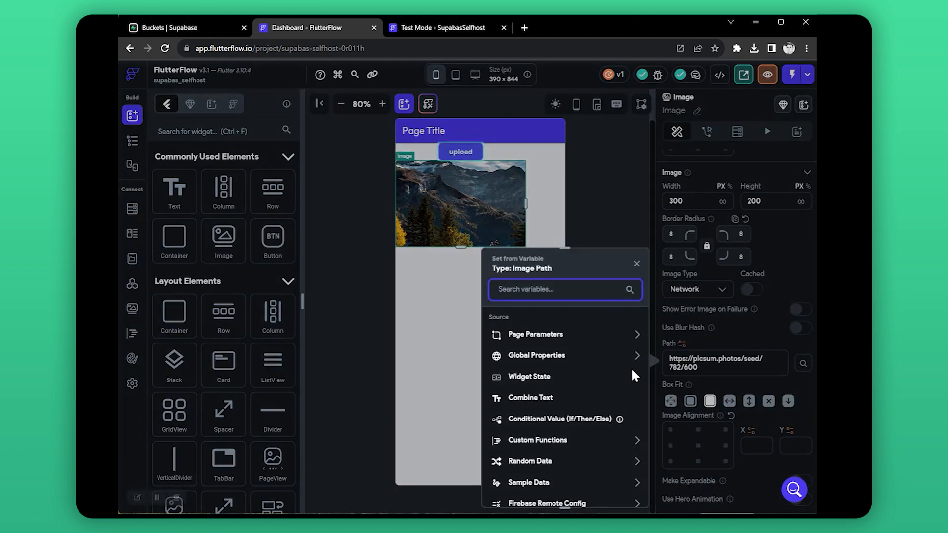
Bind the image path to Widget State > Uploaded File URL.
left_click(528, 376)
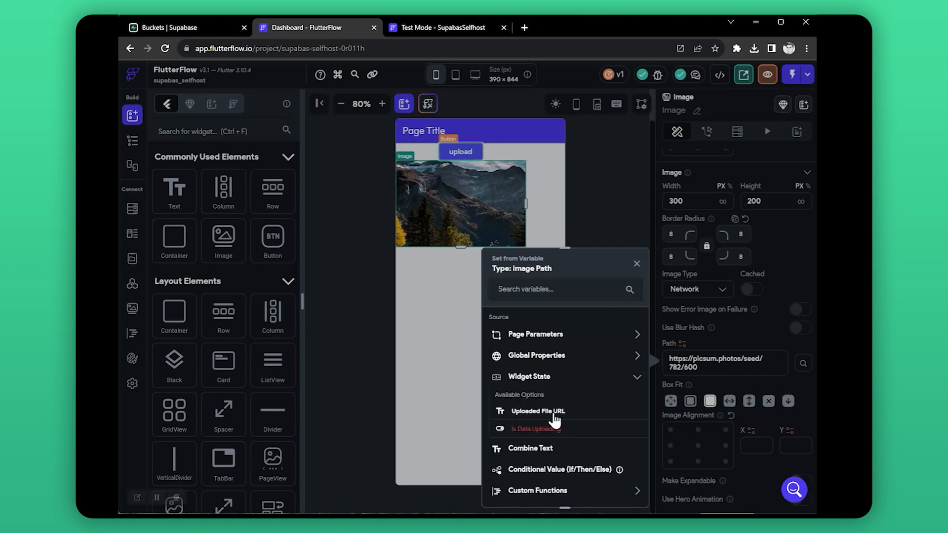
left_click(538, 411)
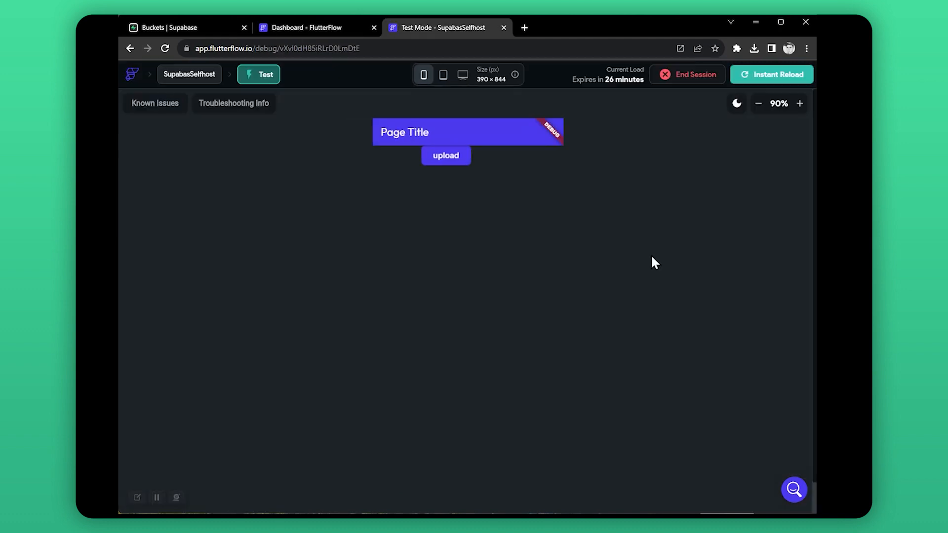
Upload the Supabase logo image in the test app so it displays beneath the upload button.
left_click(445, 156)
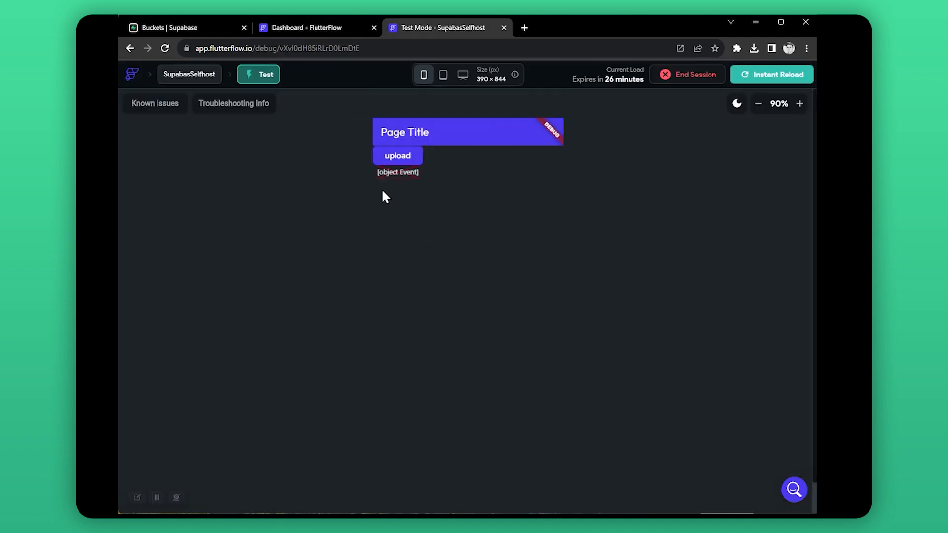
left_click(397, 156)
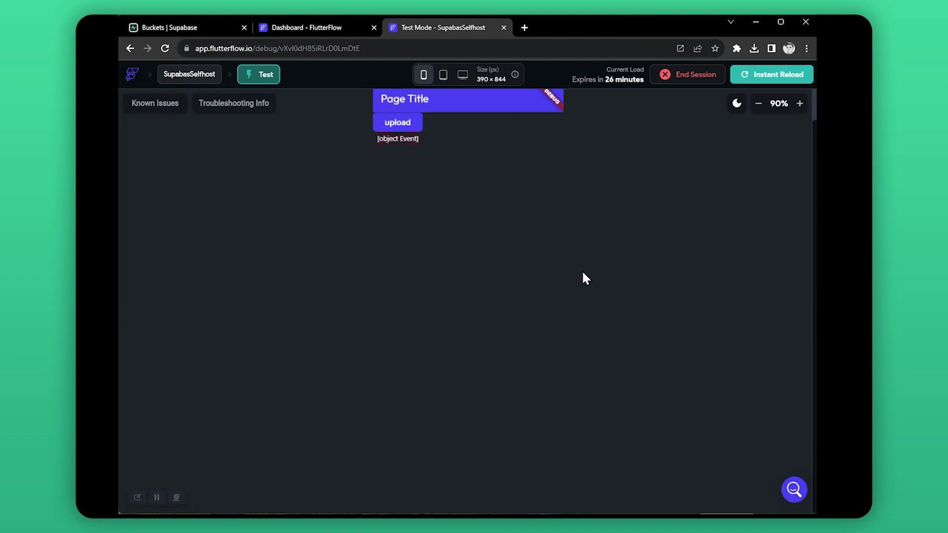
left_click(397, 123)
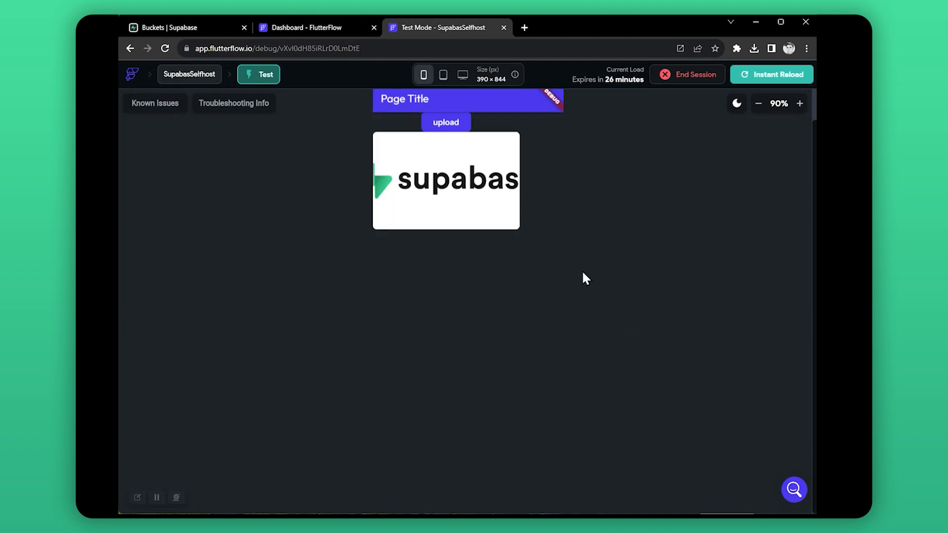